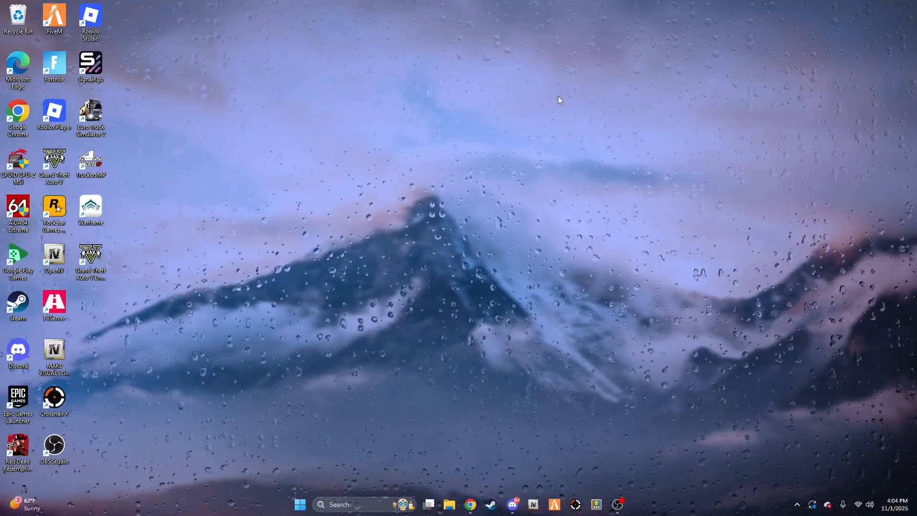
- Follow the gta5-mods.com IMMERSION link from Discord's #immersion-mod channel
left_click(511, 504)
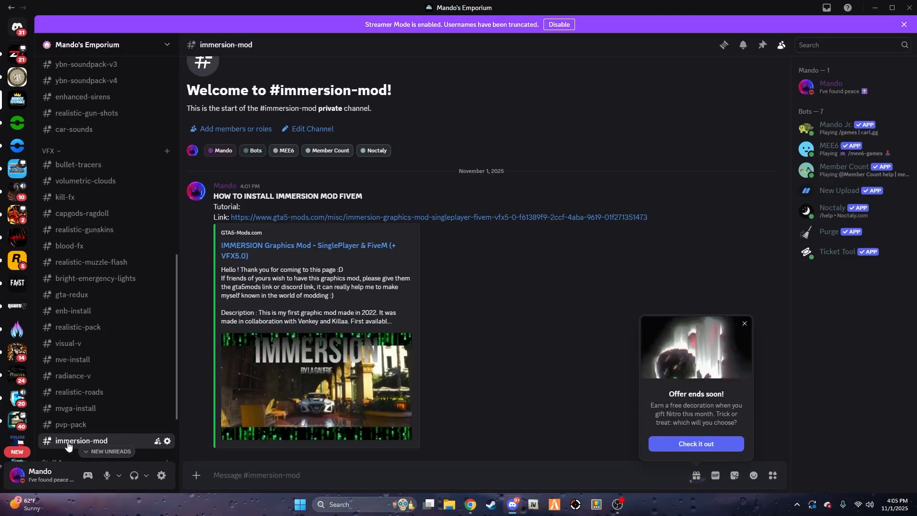
left_click(435, 216)
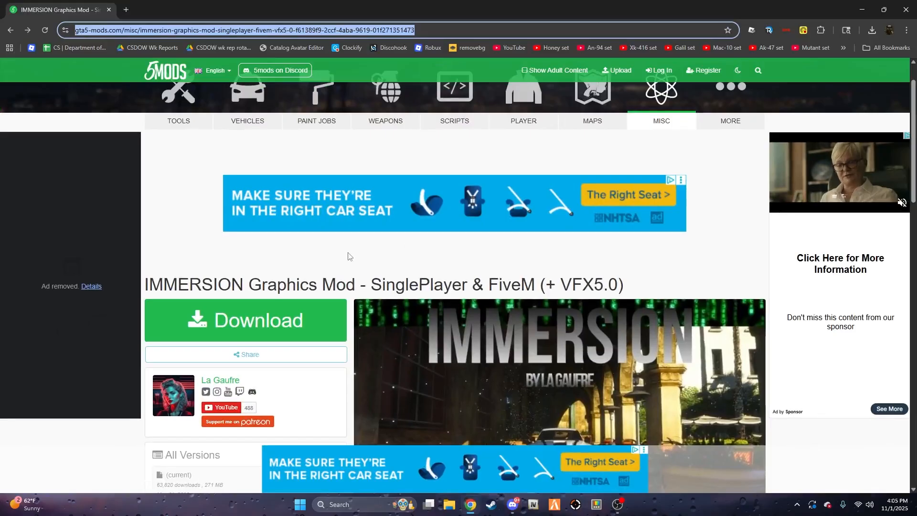
scroll("down", 3)
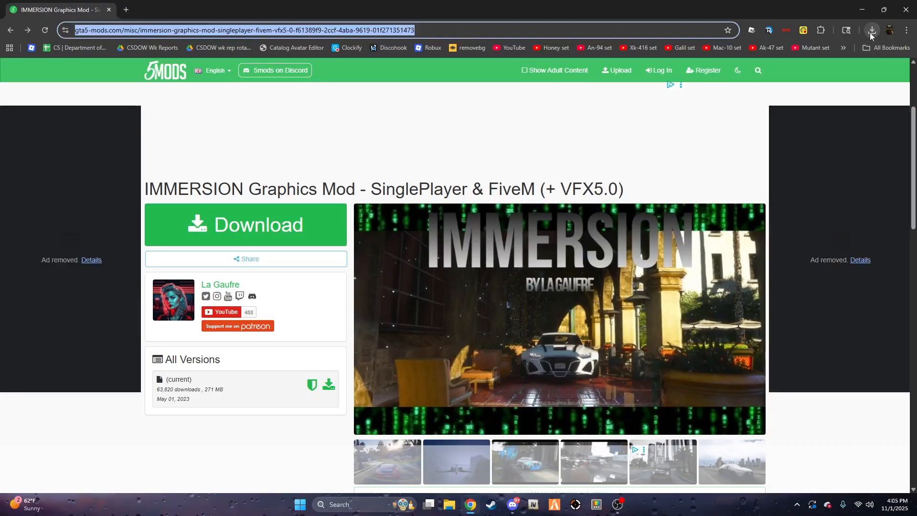
- Open the downloaded zip's IMMERSION Graphics Mod (SP + FiveM) folder and select the FiveM archive
left_click(870, 31)
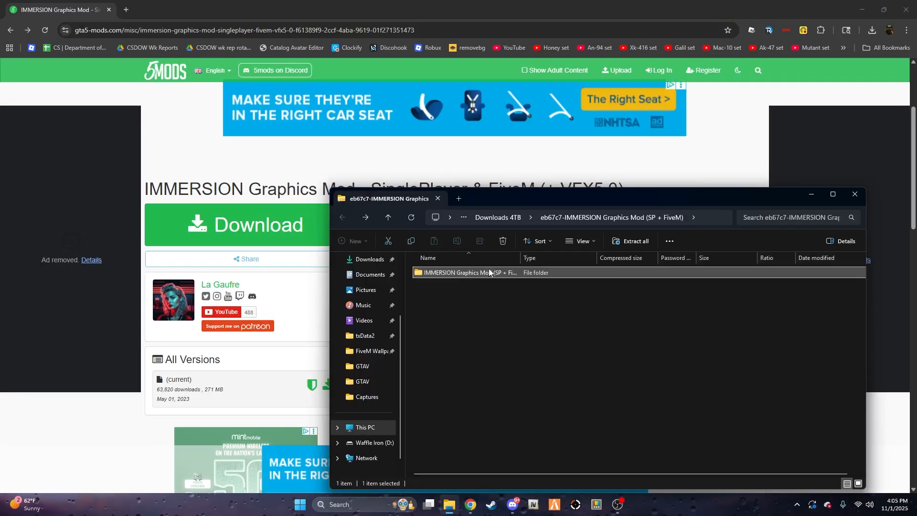
mouse_move(535, 204)
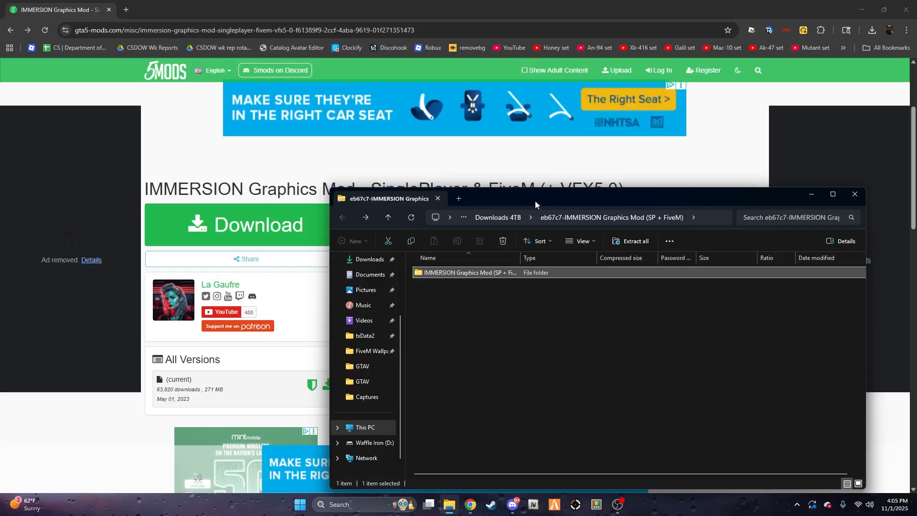
double_click(468, 272)
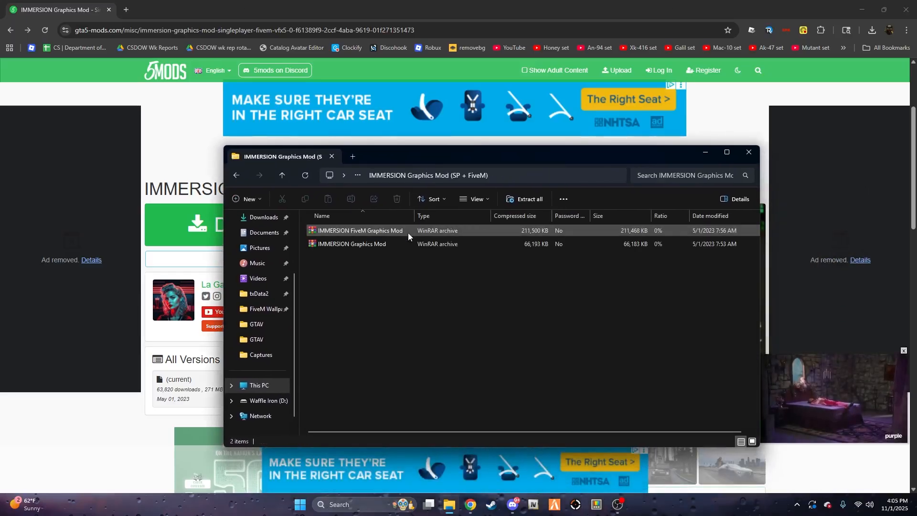
left_click(358, 230)
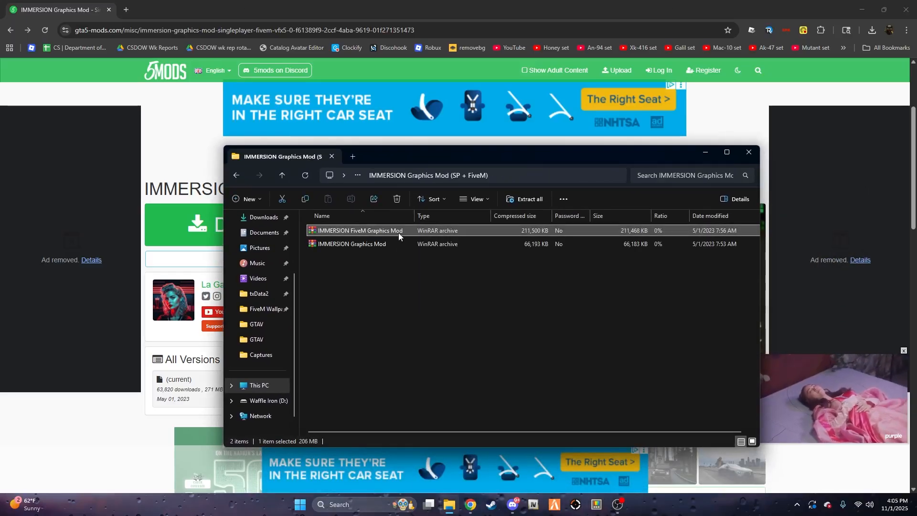
- Copy IMMERSION.rpf from the FiveM archive and paste it into FiveM's mods folder
double_click(358, 230)
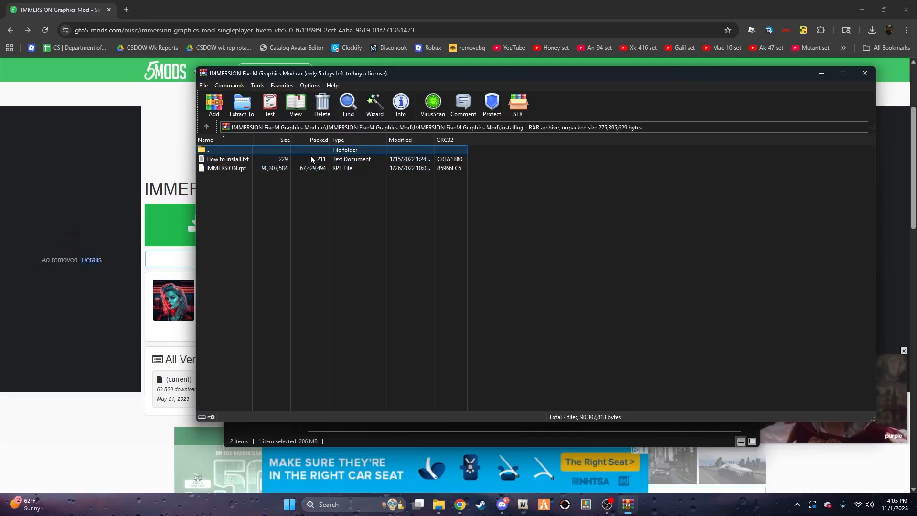
right_click(226, 167)
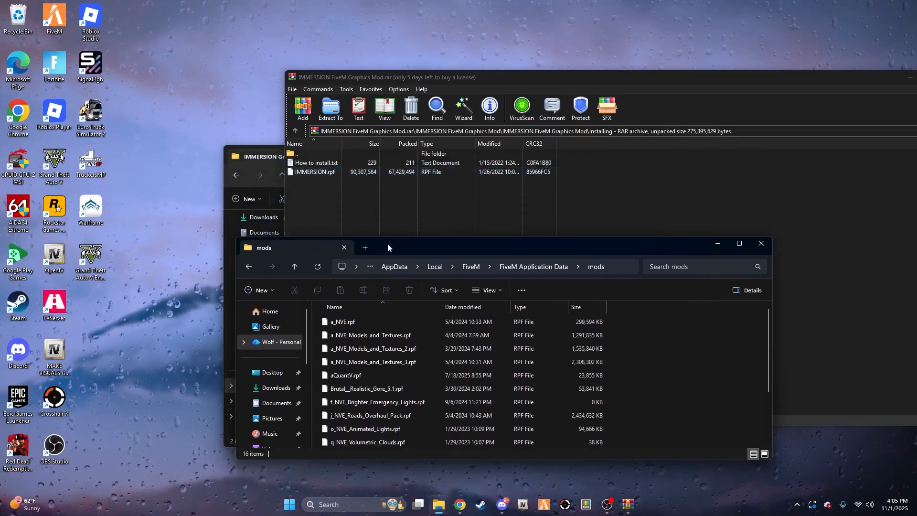
mouse_move(440, 276)
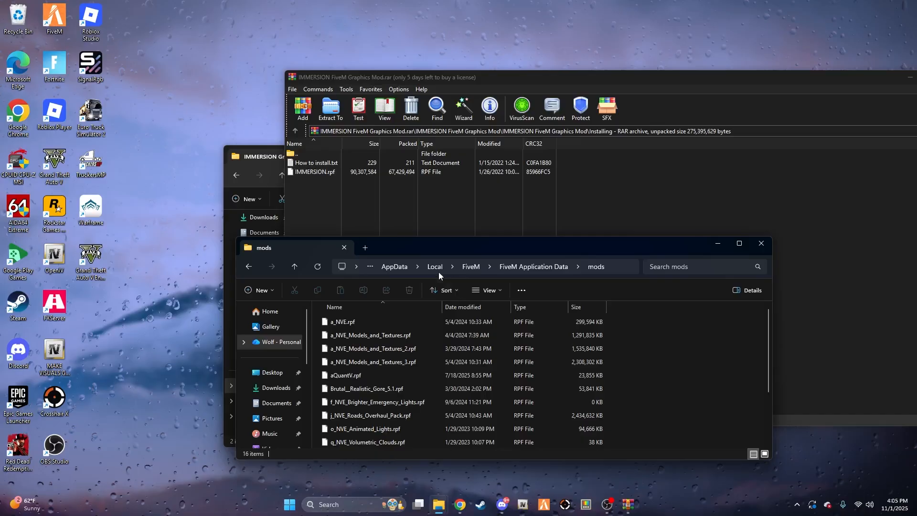
right_click(316, 171)
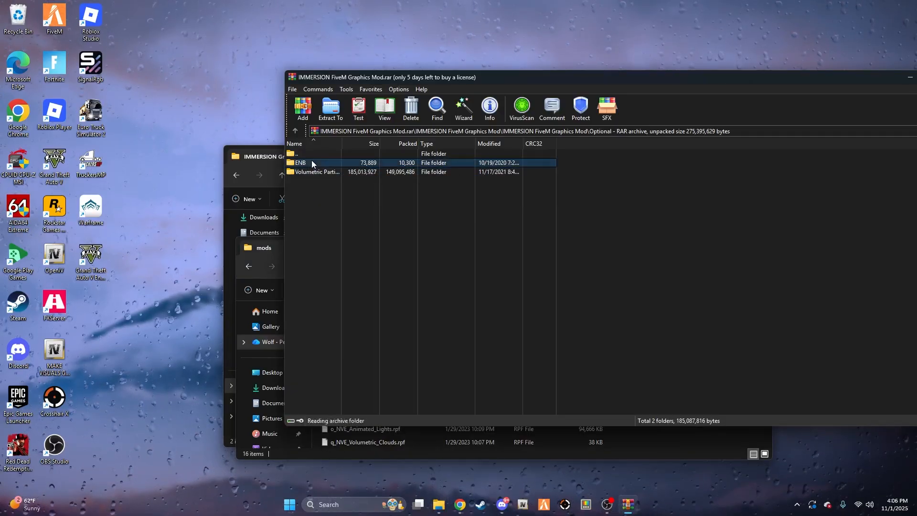
- Browse the Optional ENB presets, including Medium settings, then enter Volumetric Particles 5.0
double_click(300, 162)
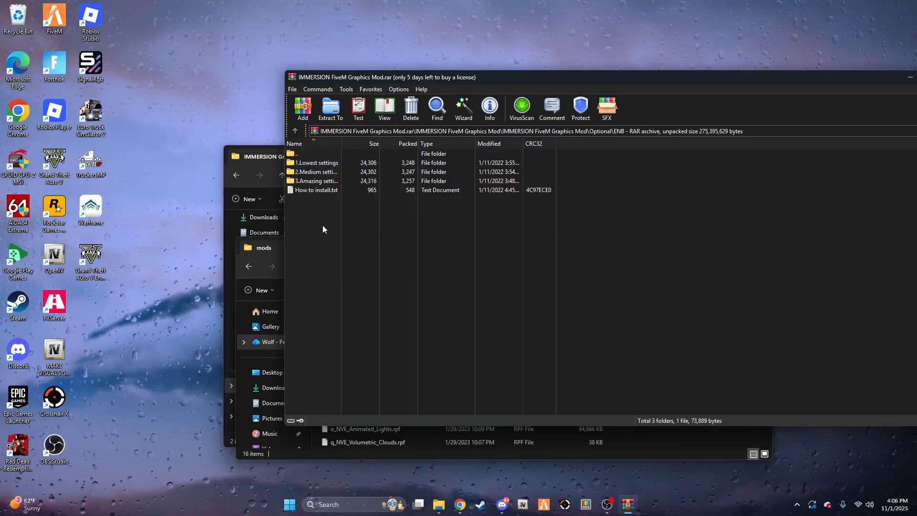
left_click(319, 171)
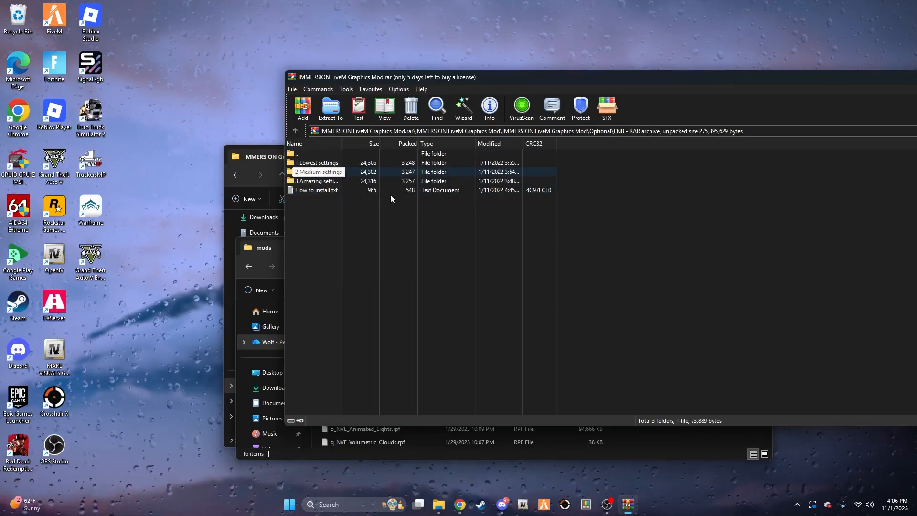
mouse_move(360, 186)
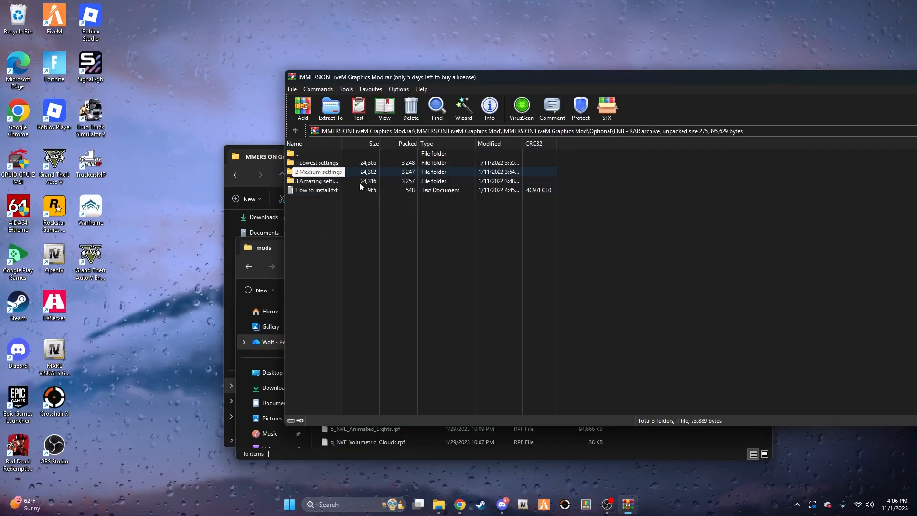
double_click(316, 181)
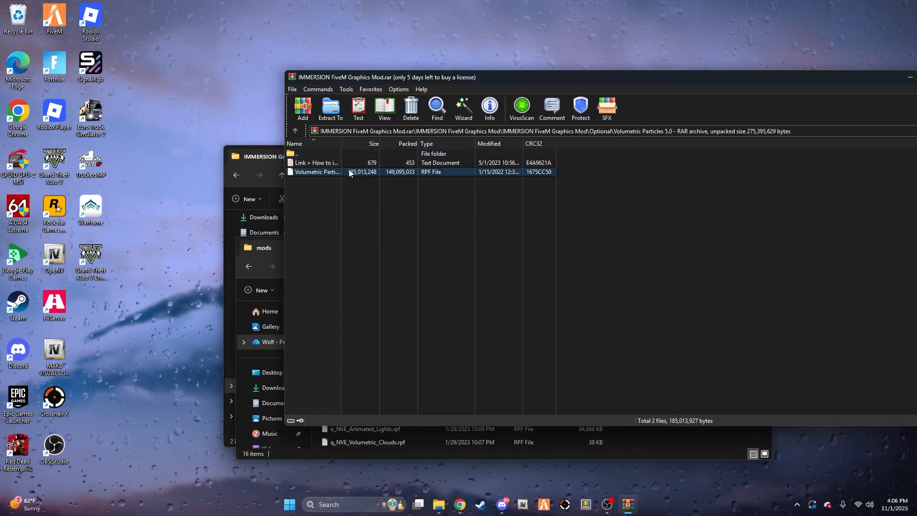
- Inspect the Volumetric Particles .rpf file's actions, then close the windows
right_click(351, 172)
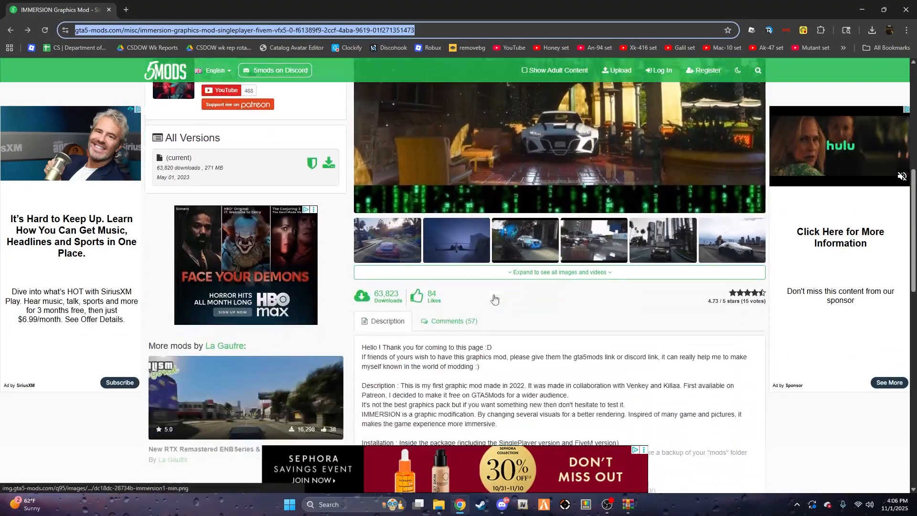
scroll("down", 3)
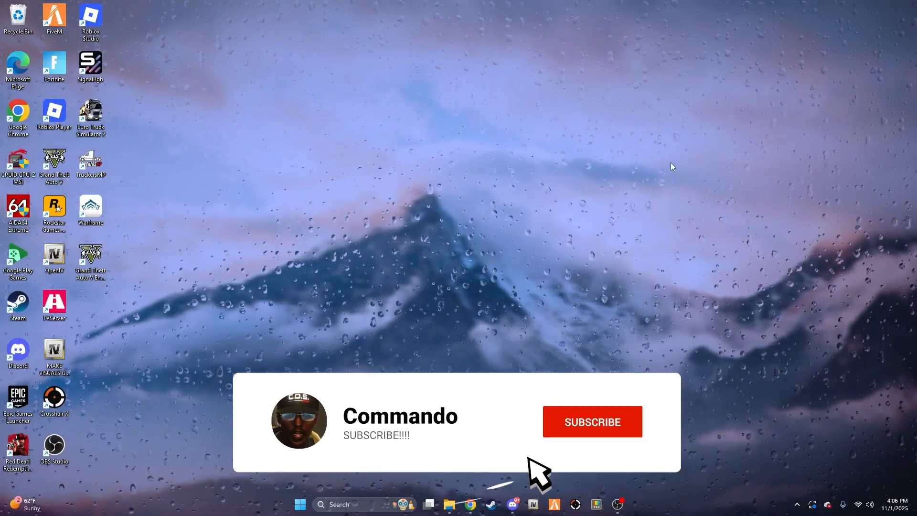
left_click(592, 421)
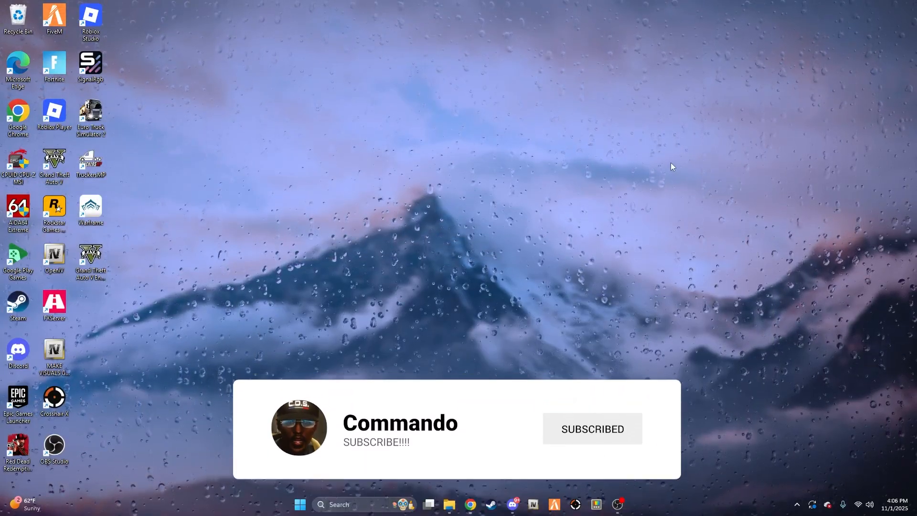